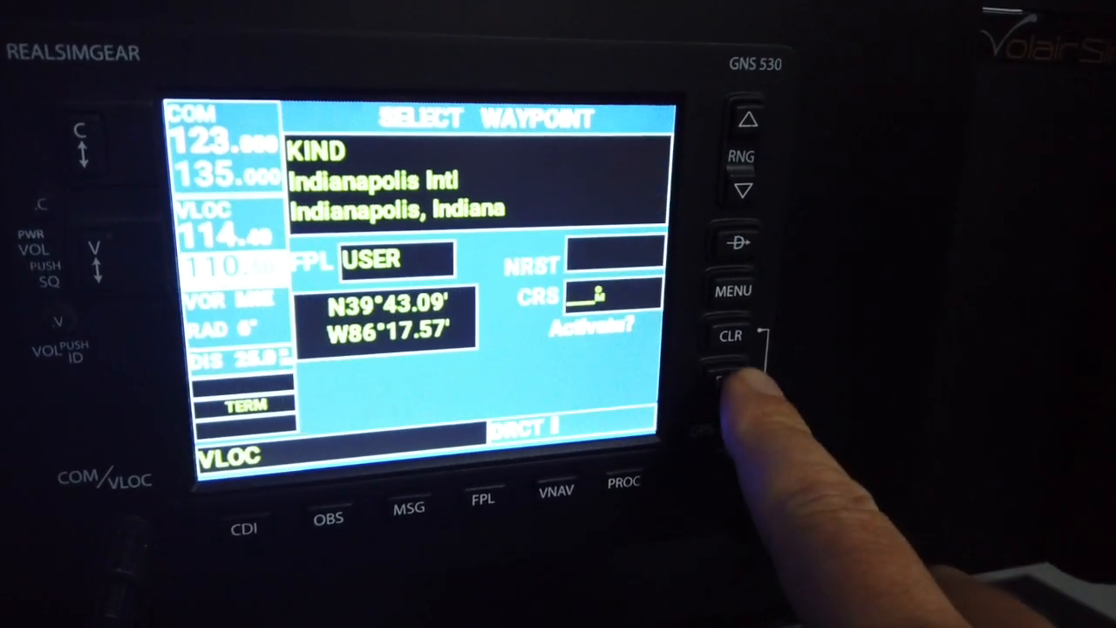
- Confirm Activate? to start the direct-to course from USER to KIND, Indianapolis International
{"action": "left_click", "coordinate": [731, 379]}
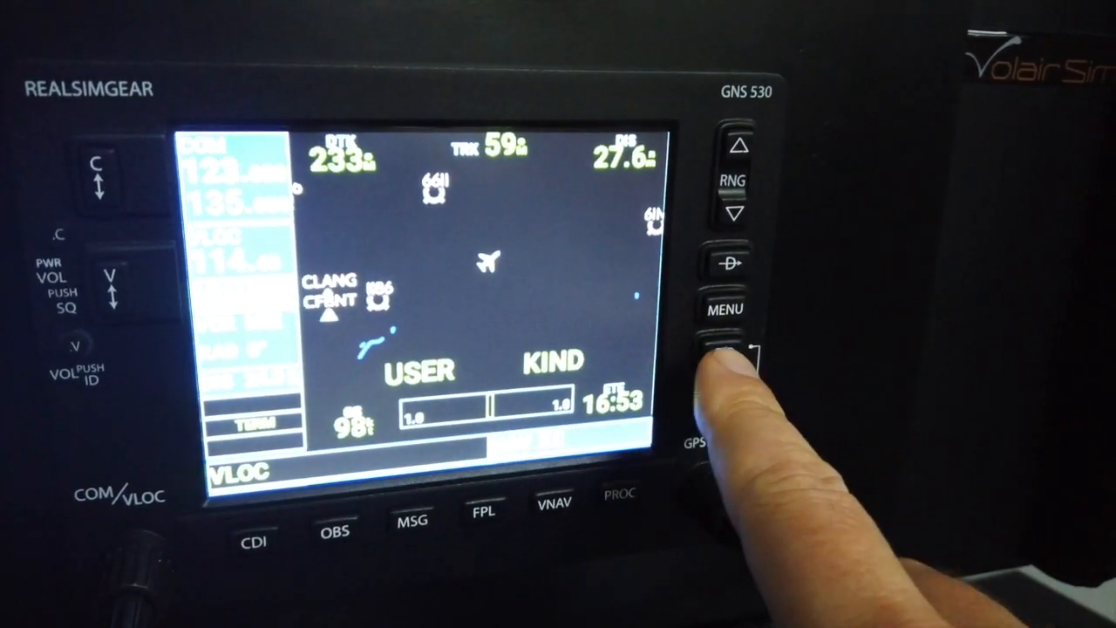